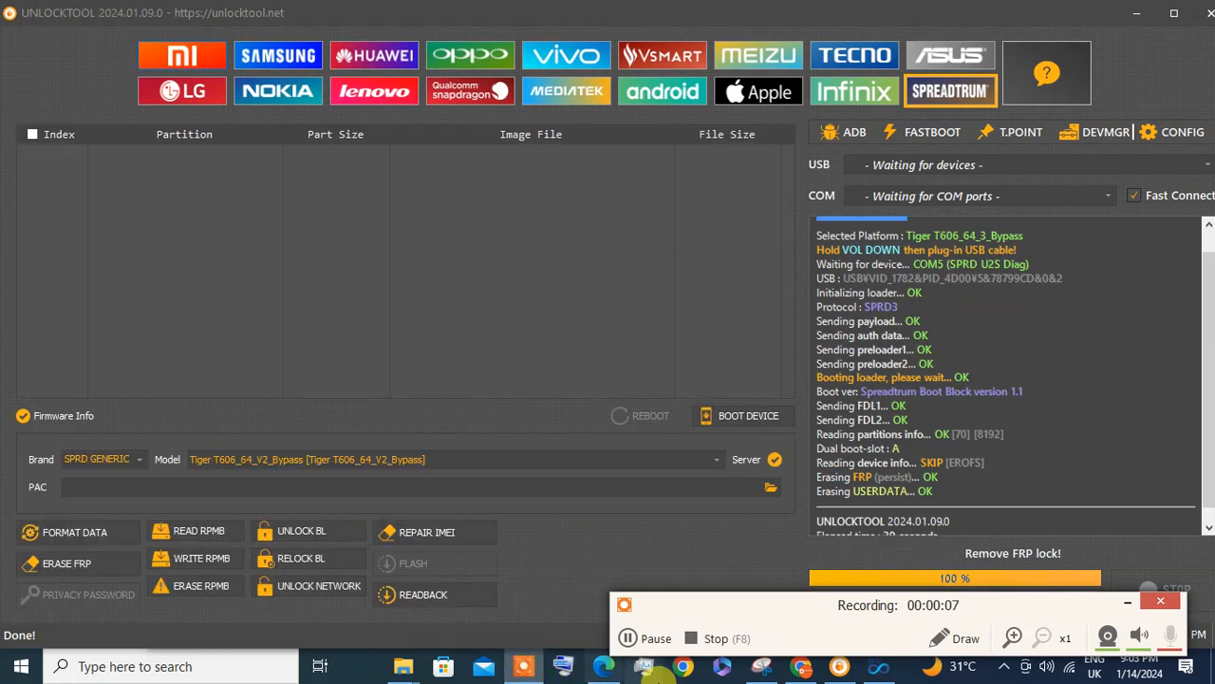
pyautogui.moveTo(807, 664)
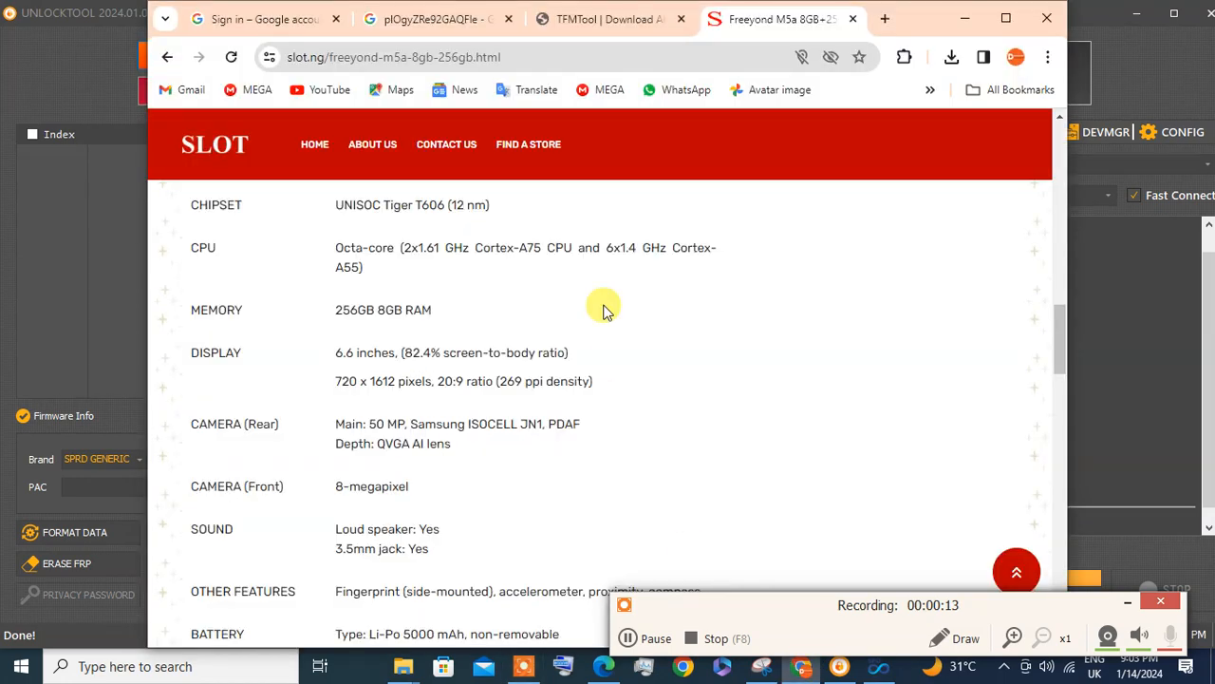
pyautogui.moveTo(573, 216)
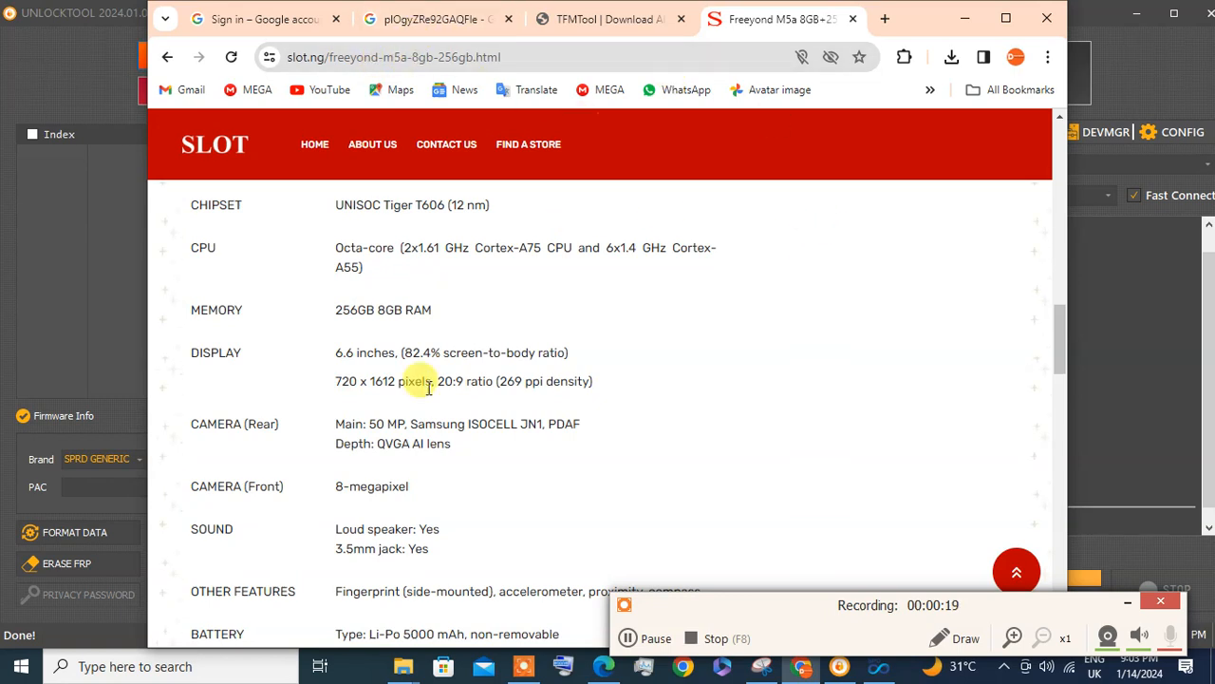
pyautogui.moveTo(1059, 220)
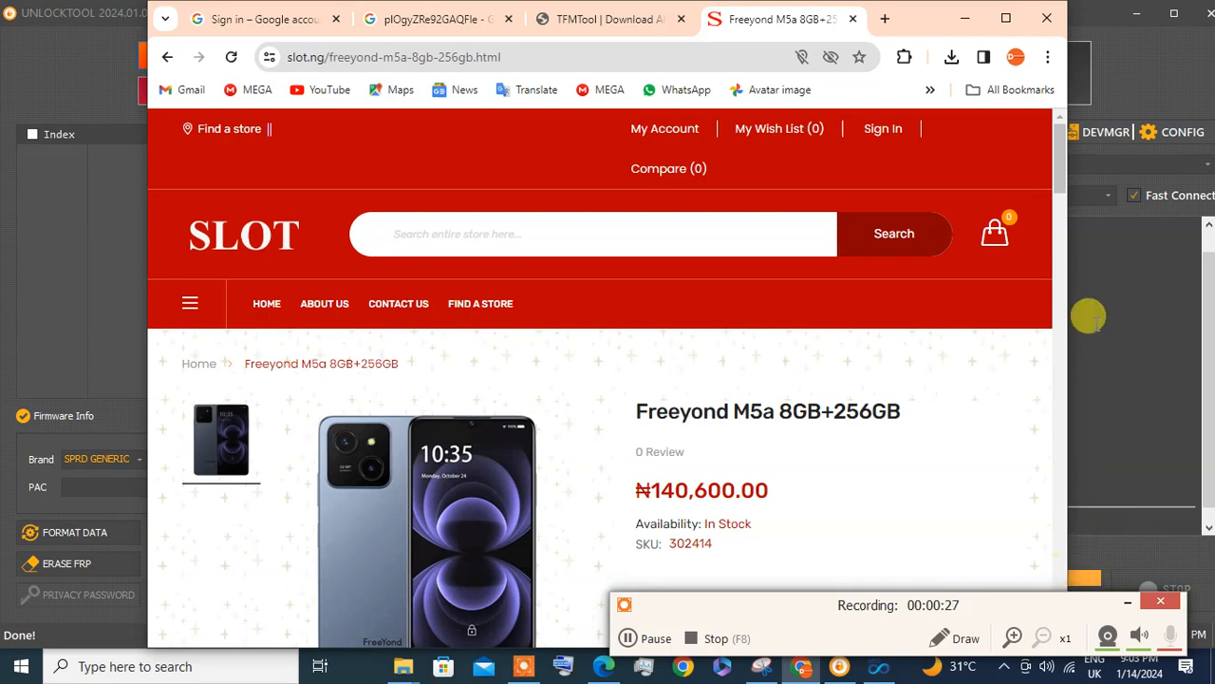
# - Scroll the Freeyond M5a spec page, then minimize Chrome to reveal UnlockTool
pyautogui.scroll(-3)
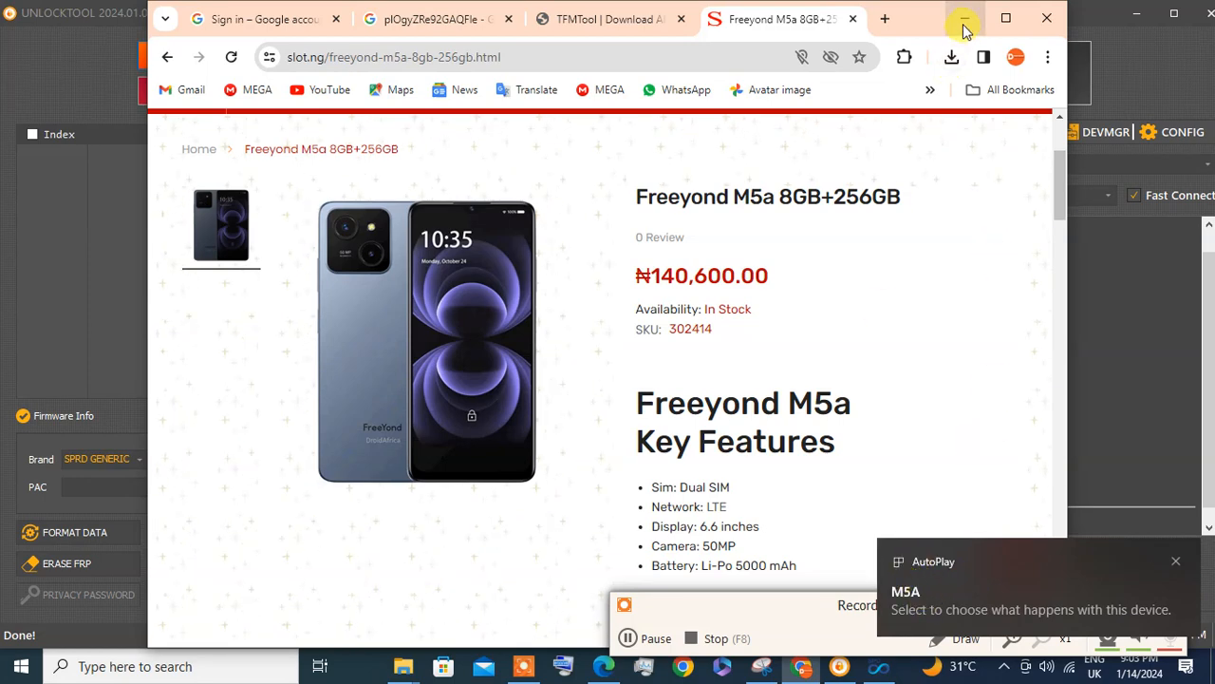
pyautogui.click(965, 19)
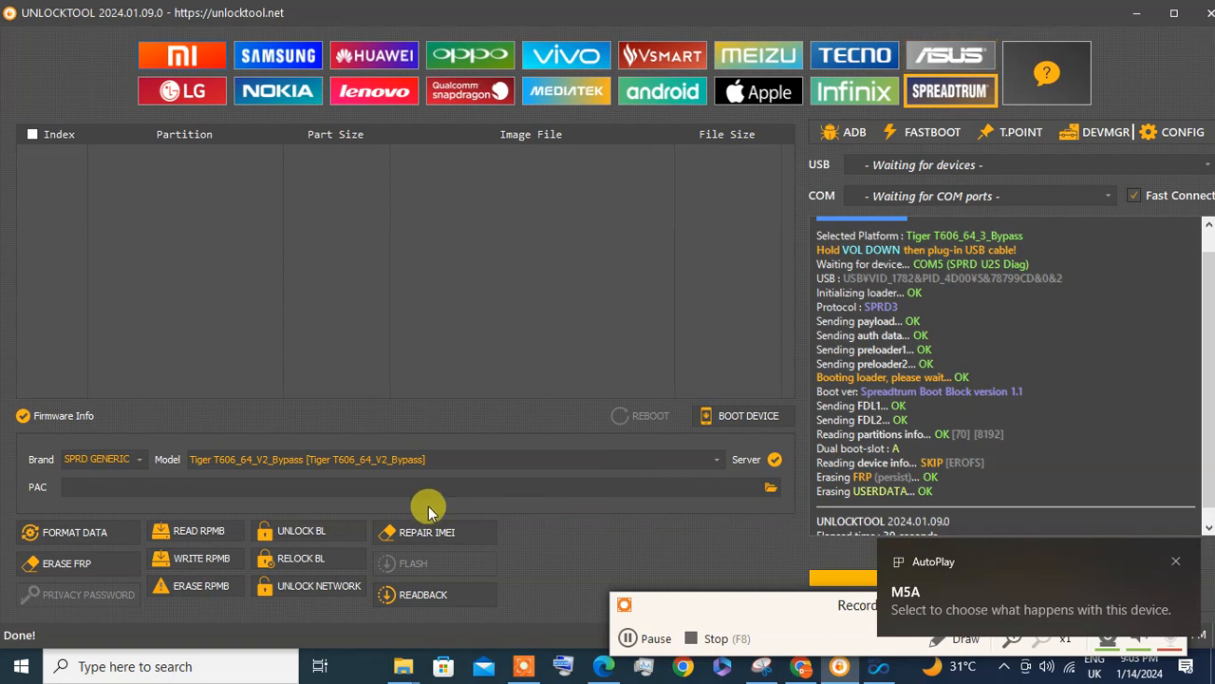
pyautogui.moveTo(941, 162)
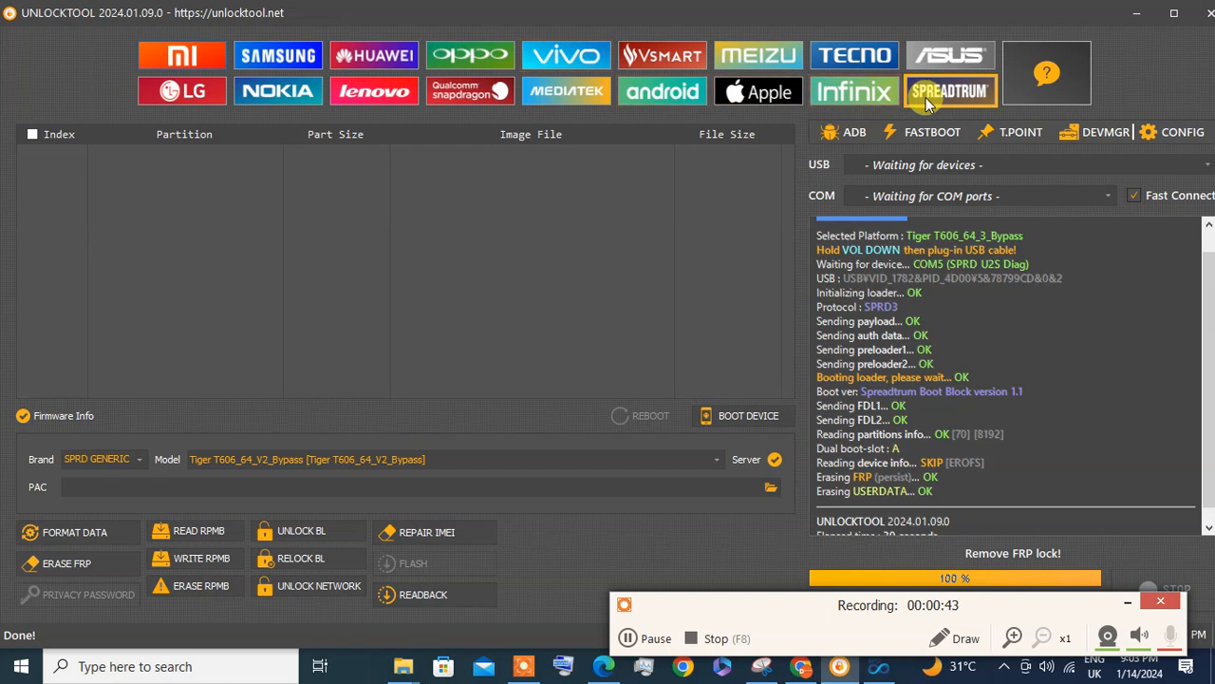
pyautogui.moveTo(319, 433)
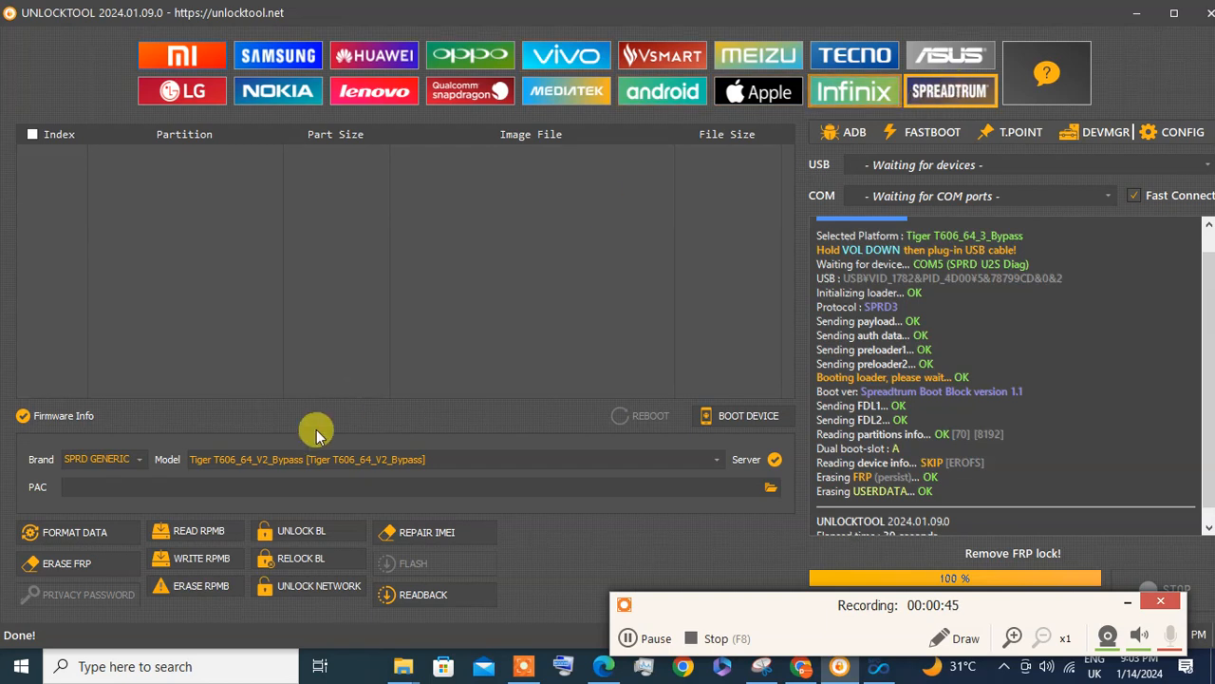
pyautogui.click(137, 458)
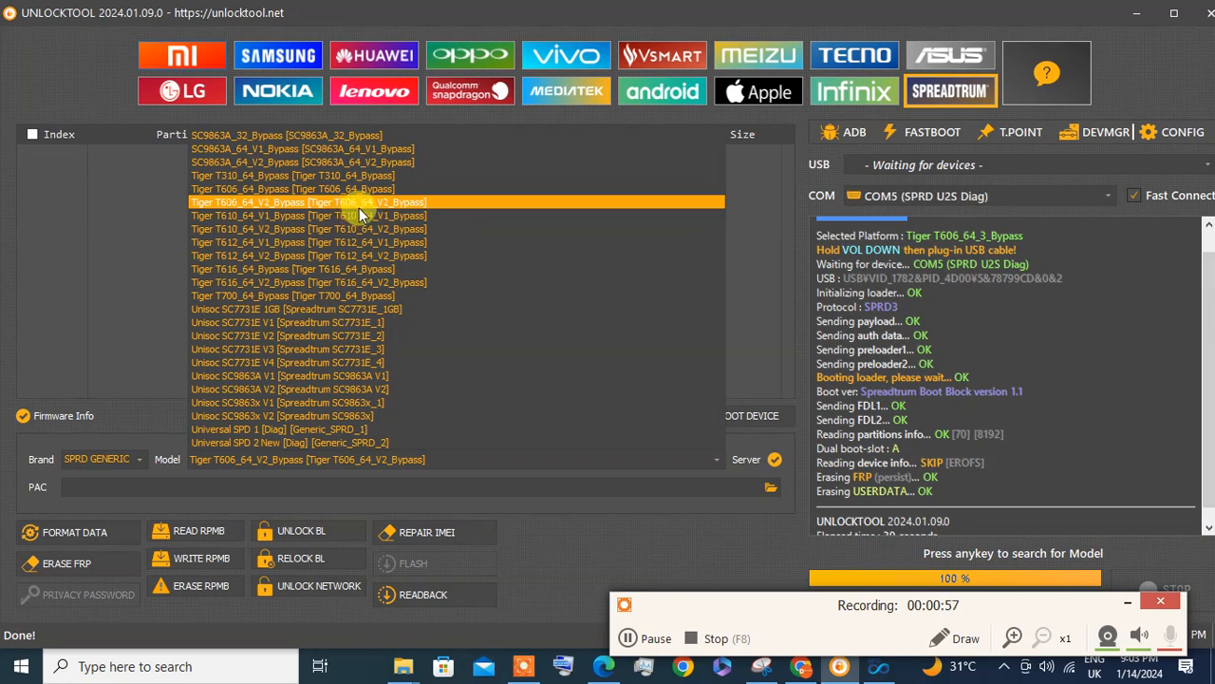
# - Select Tiger T606_64_V2_Bypass as the Spreadtrum device model
pyautogui.click(307, 202)
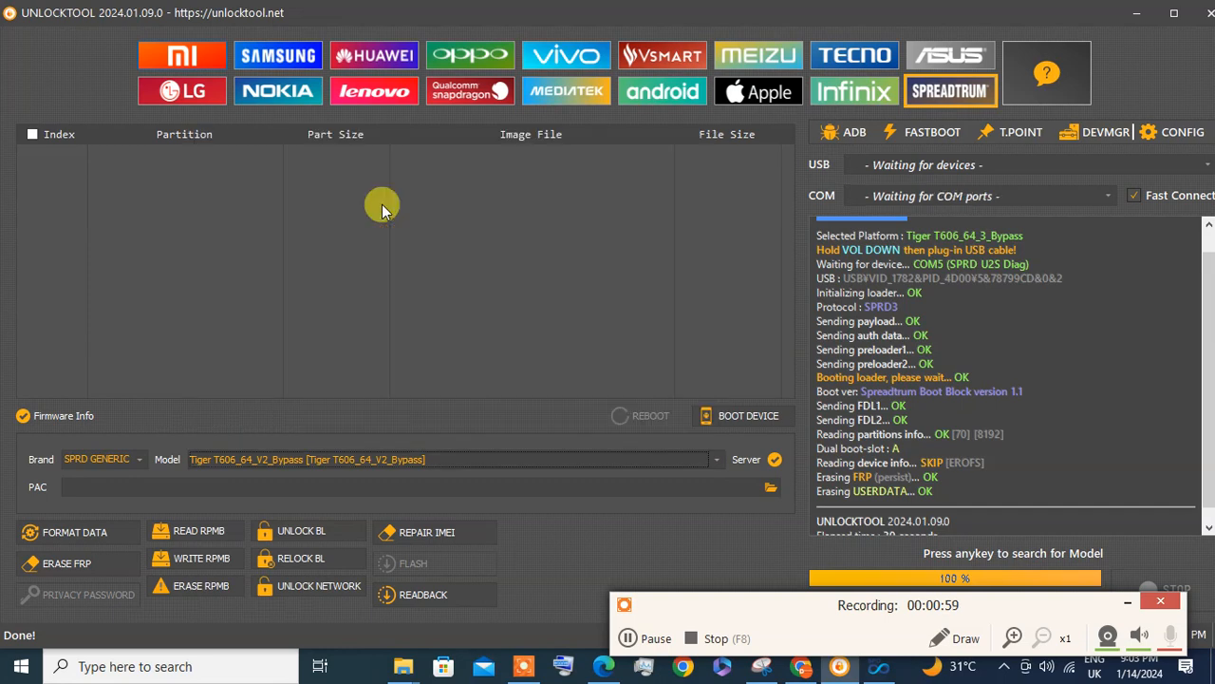
pyautogui.moveTo(1136, 627)
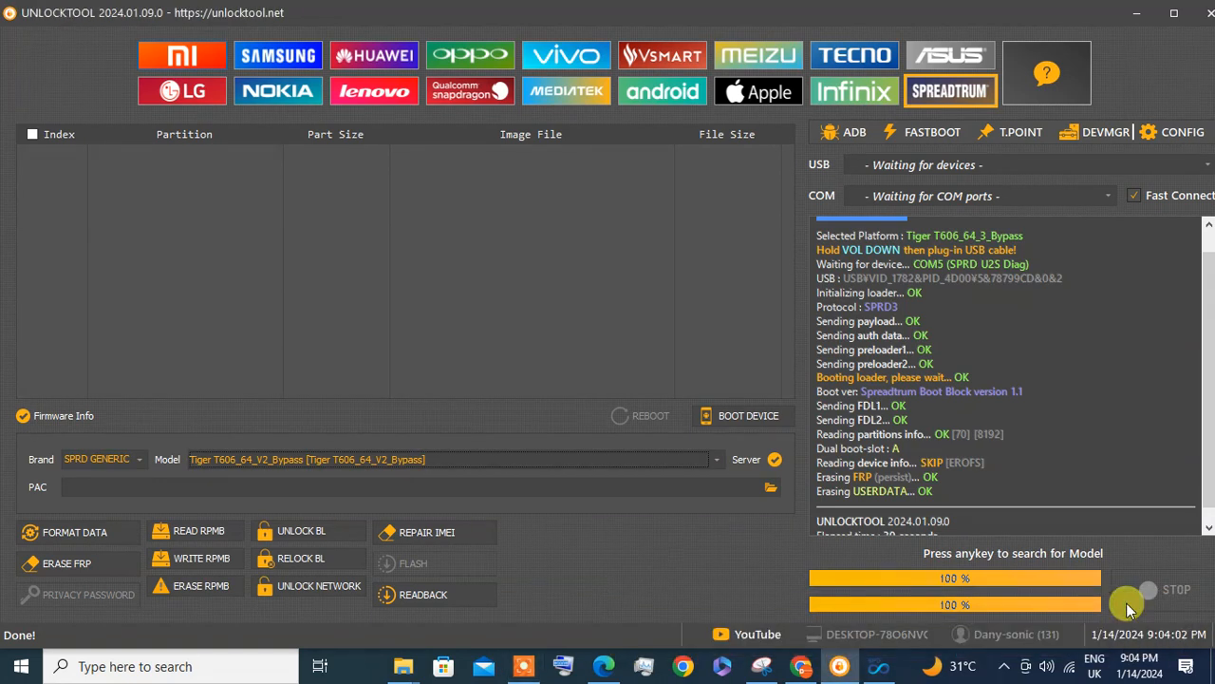
pyautogui.moveTo(110, 585)
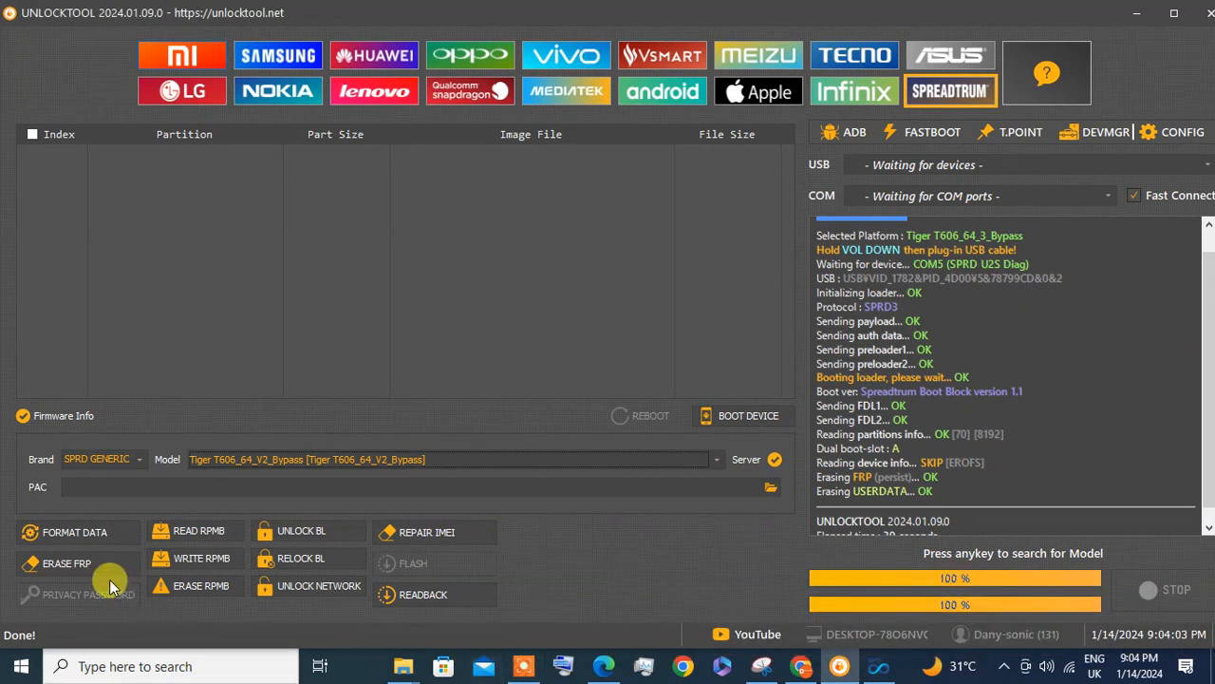
# - Start FORMAT DATA to wipe the phone's userdata partition
pyautogui.click(67, 562)
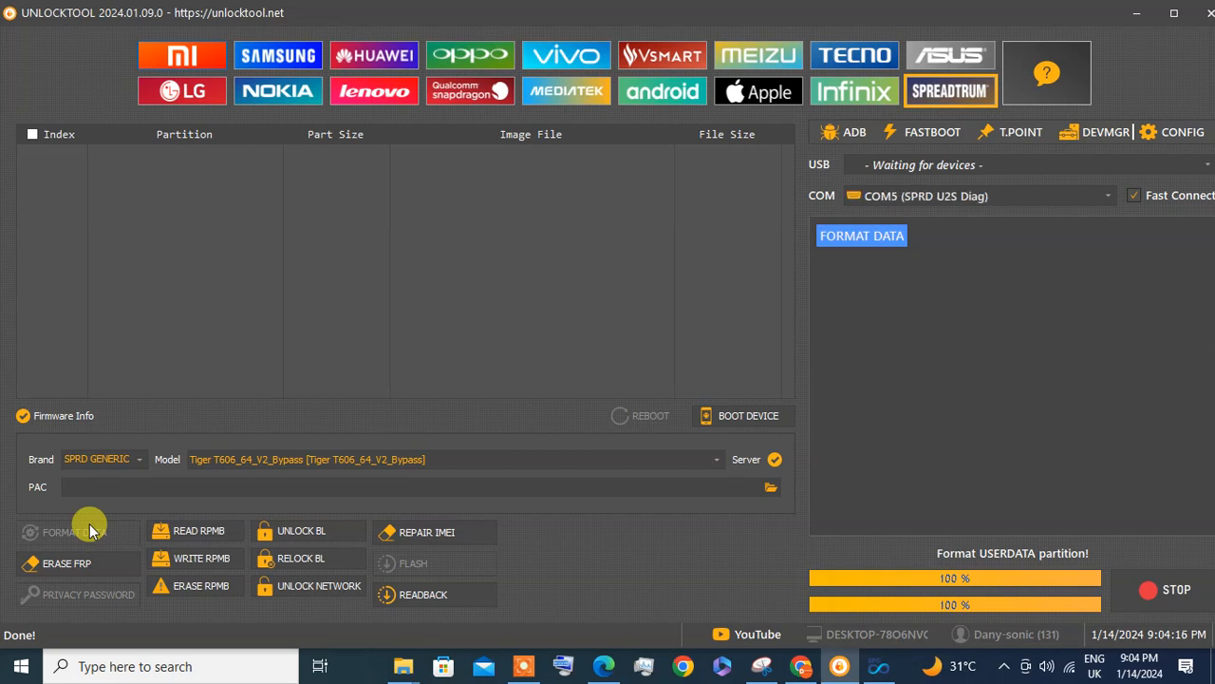
# - Run ERASE FRP until the log reports FRP and USERDATA erased OK
pyautogui.click(860, 235)
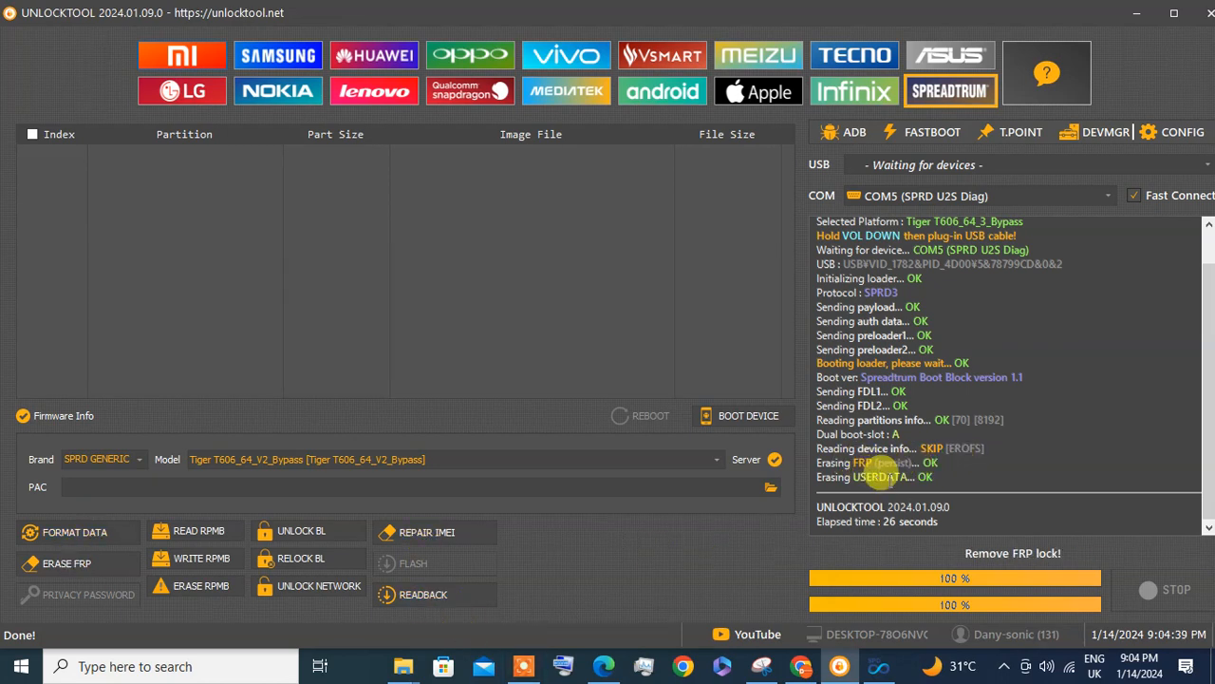
pyautogui.moveTo(1143, 30)
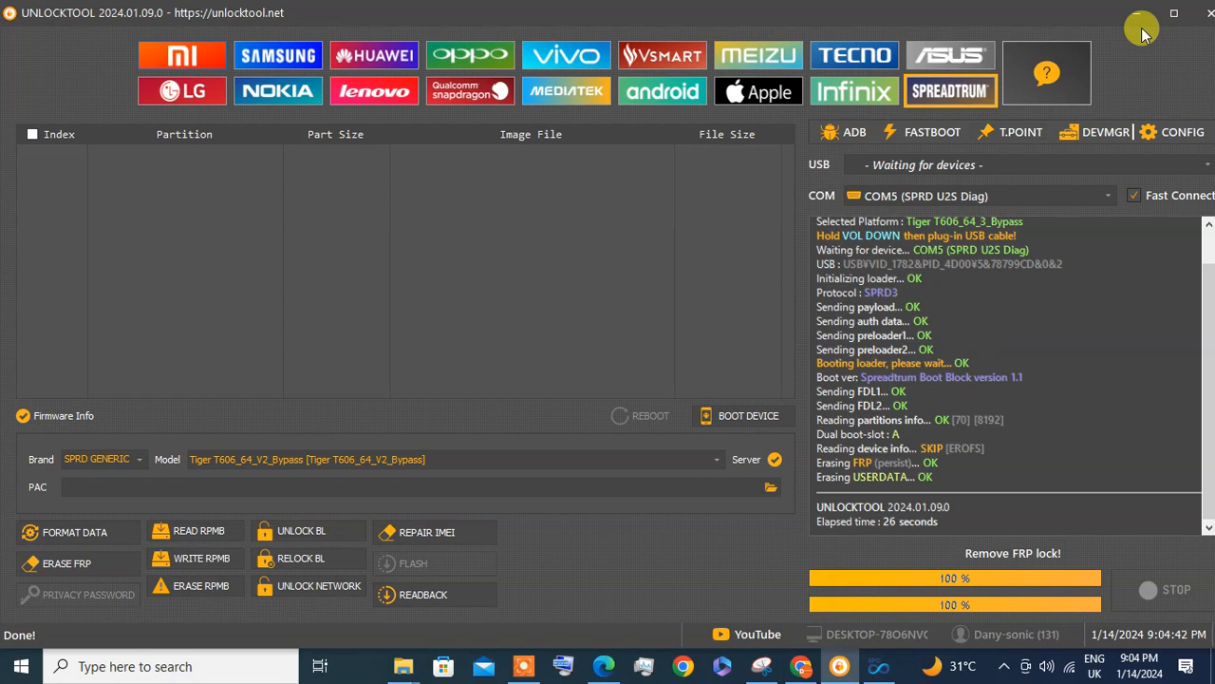